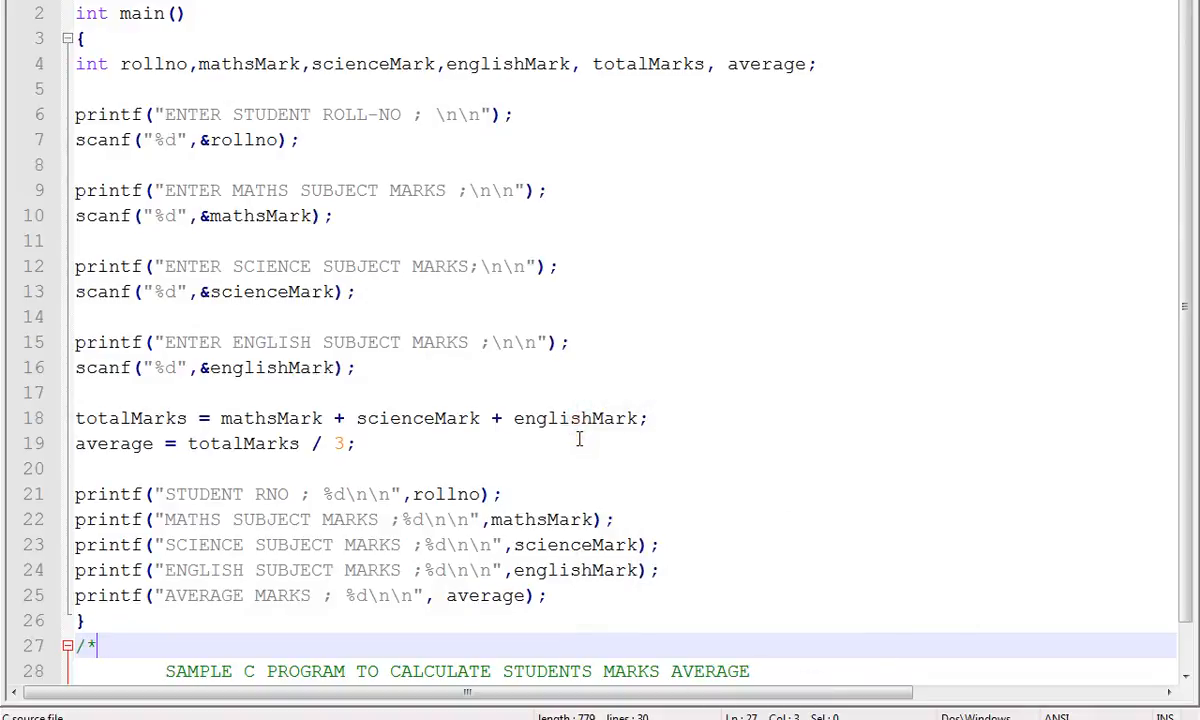
- Highlight the rollno and scienceMark variables and the maths-mark input line in the source
{"action": "scroll", "scroll_direction": "down", "scroll_amount": 3}
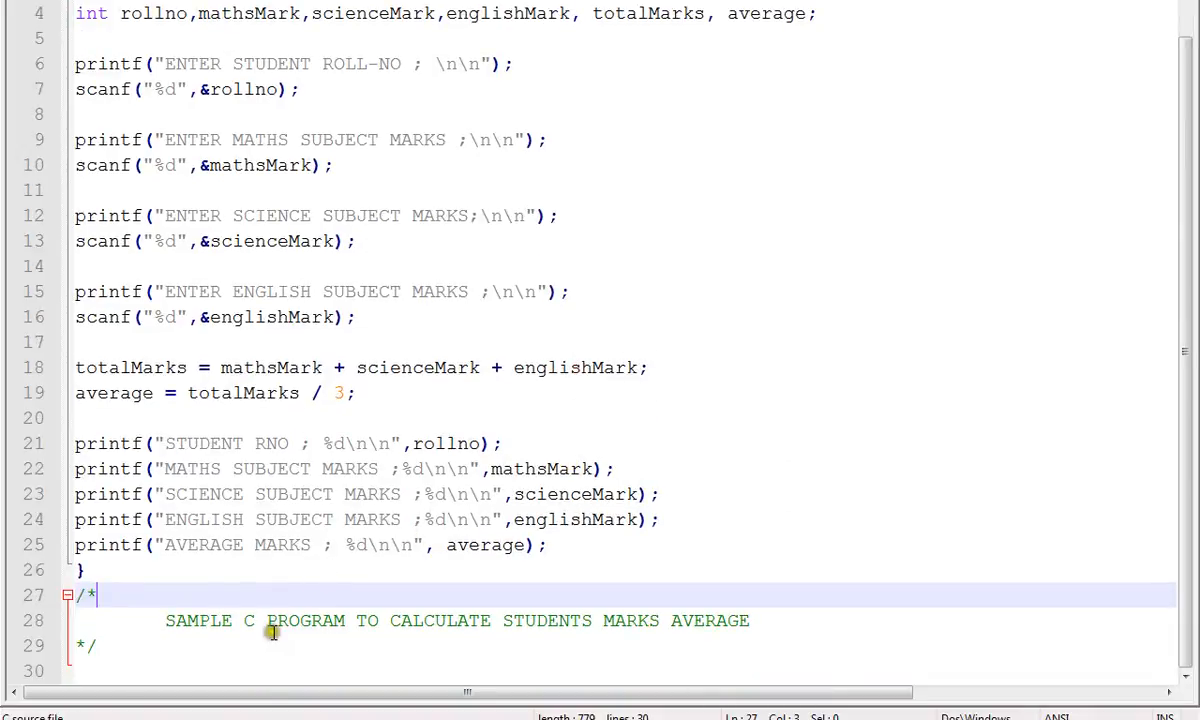
{"action": "mouse_move", "coordinate": [295, 635]}
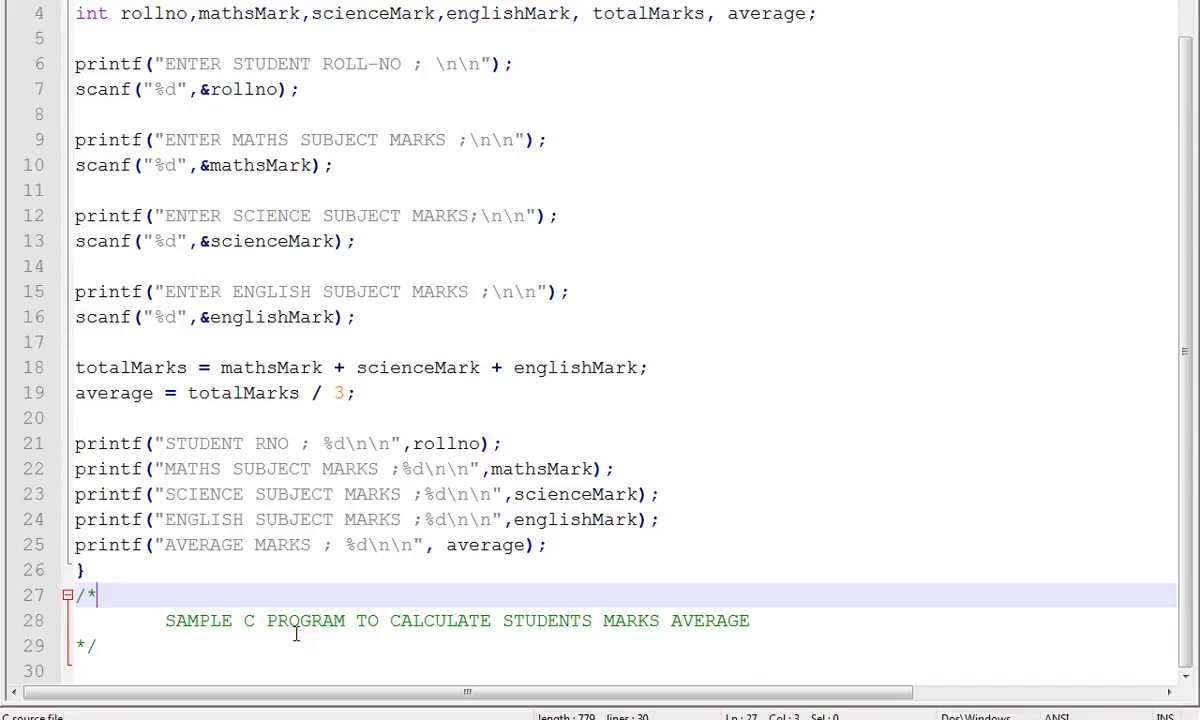
{"action": "mouse_move", "coordinate": [589, 582]}
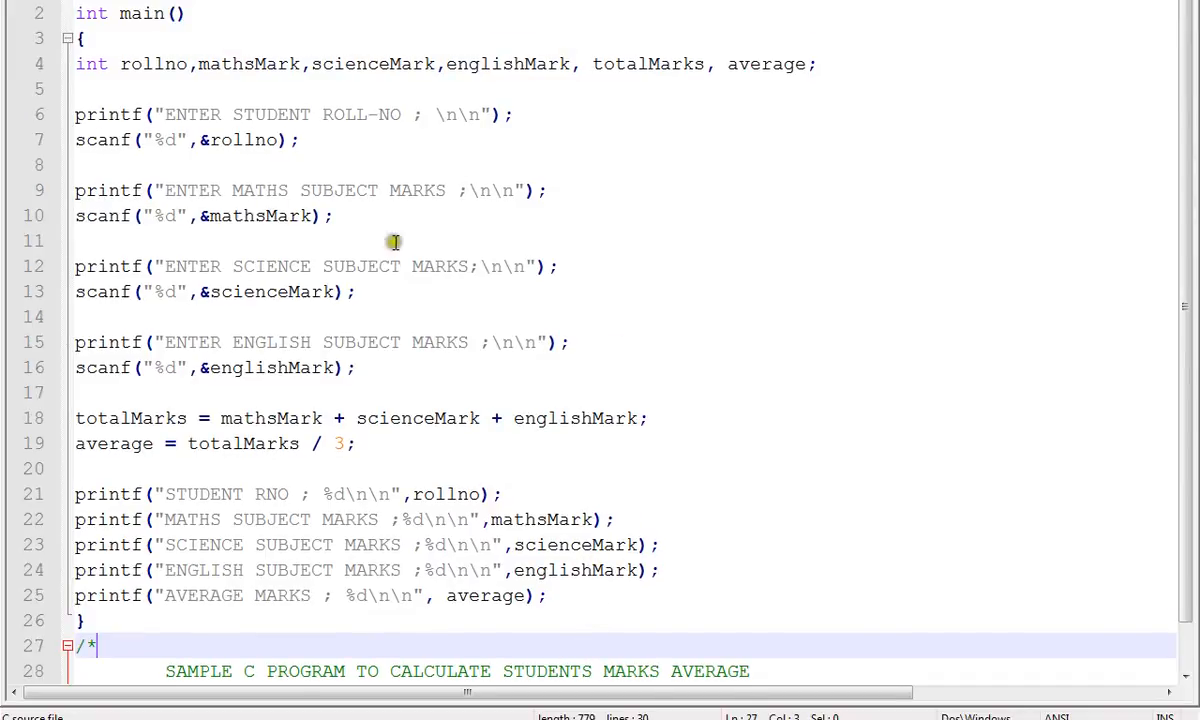
{"action": "mouse_move", "coordinate": [144, 102]}
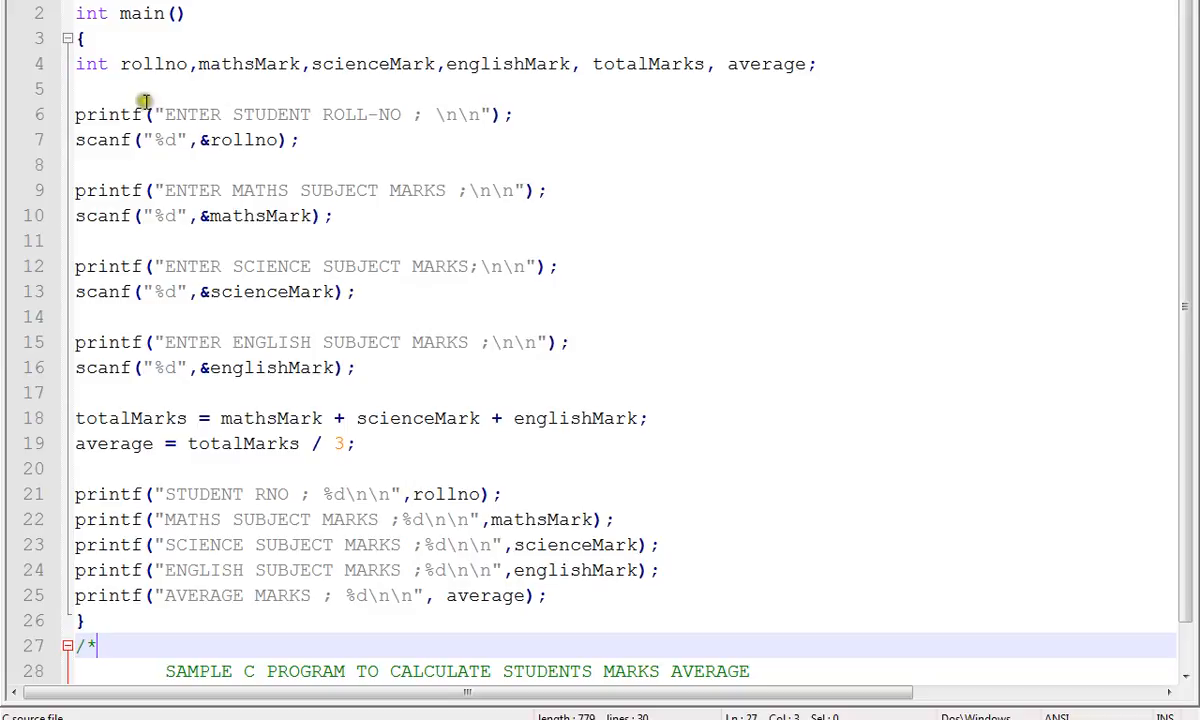
{"action": "mouse_move", "coordinate": [135, 64]}
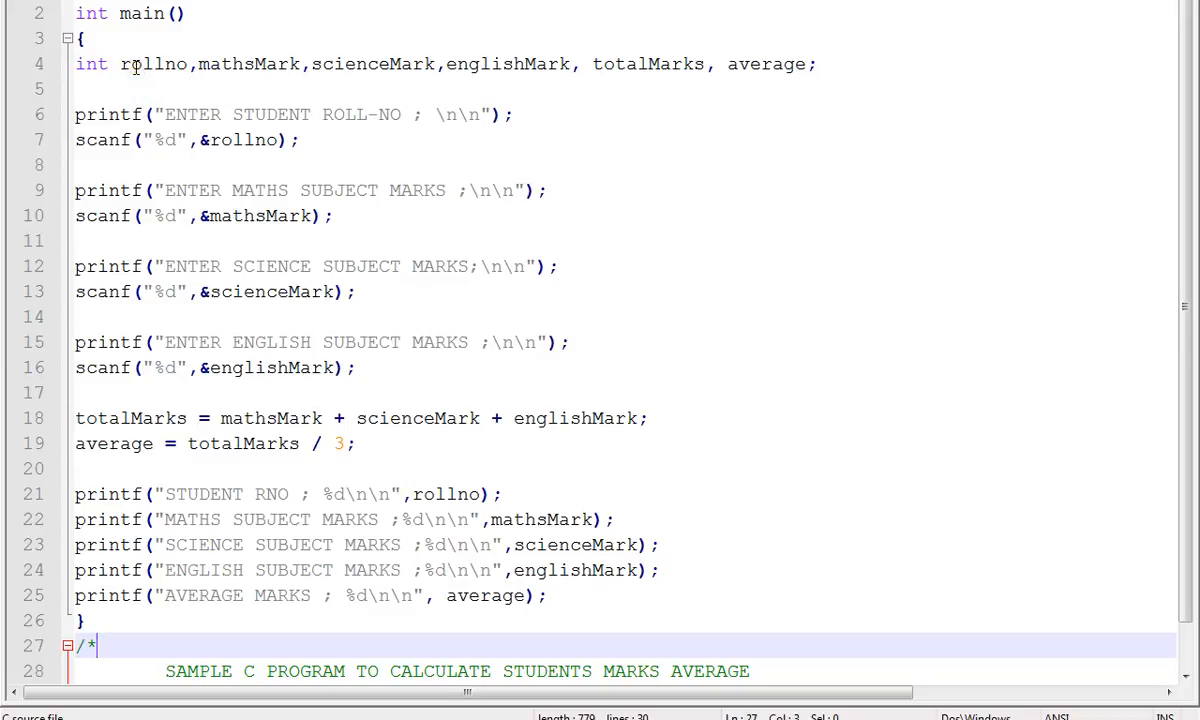
{"action": "double_click", "coordinate": [155, 64]}
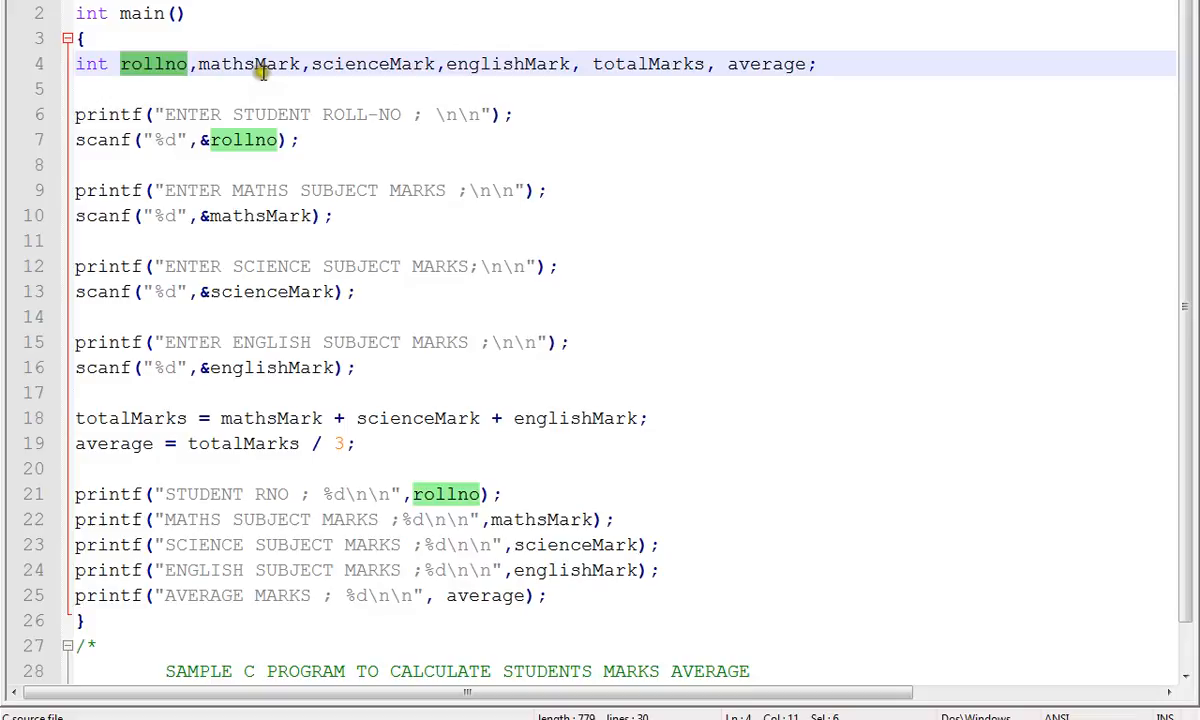
{"action": "double_click", "coordinate": [371, 64]}
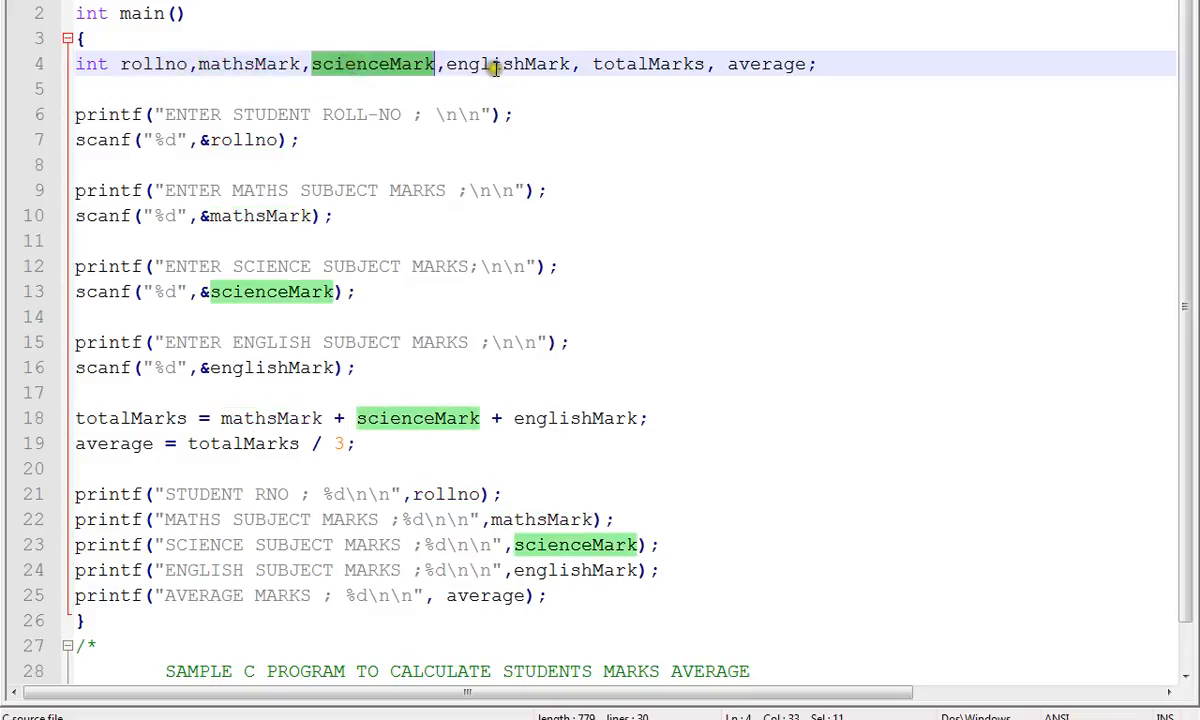
{"action": "double_click", "coordinate": [508, 64]}
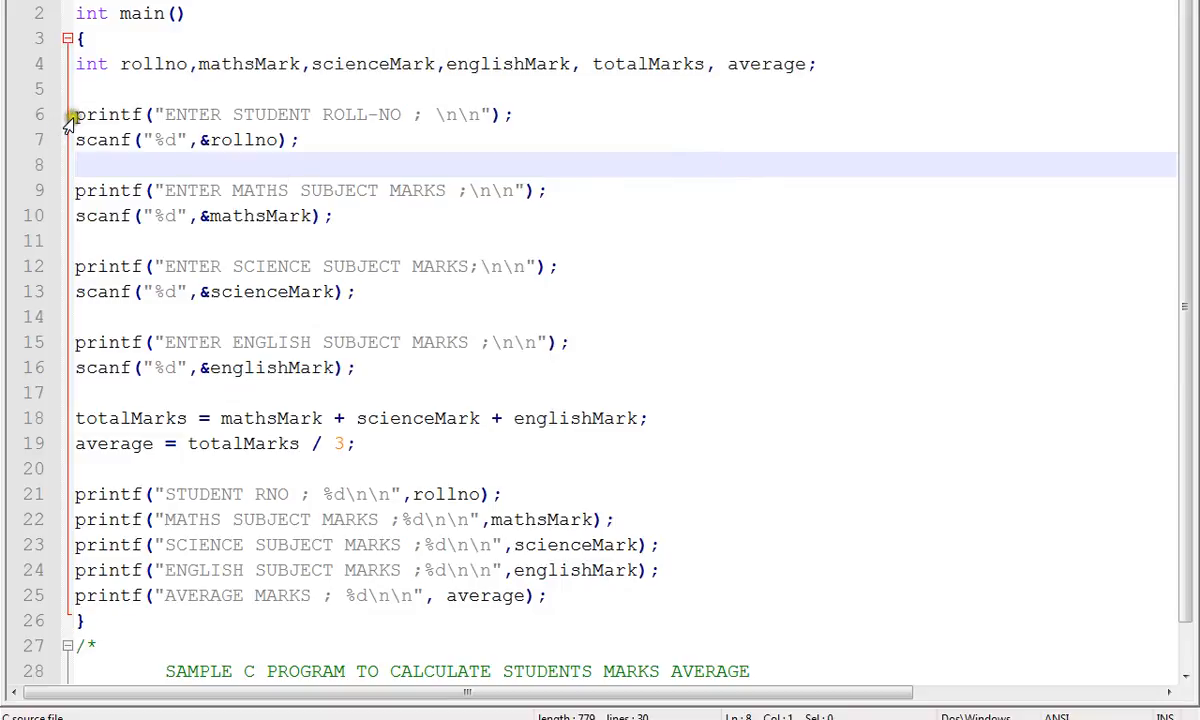
{"action": "left_click", "coordinate": [340, 216]}
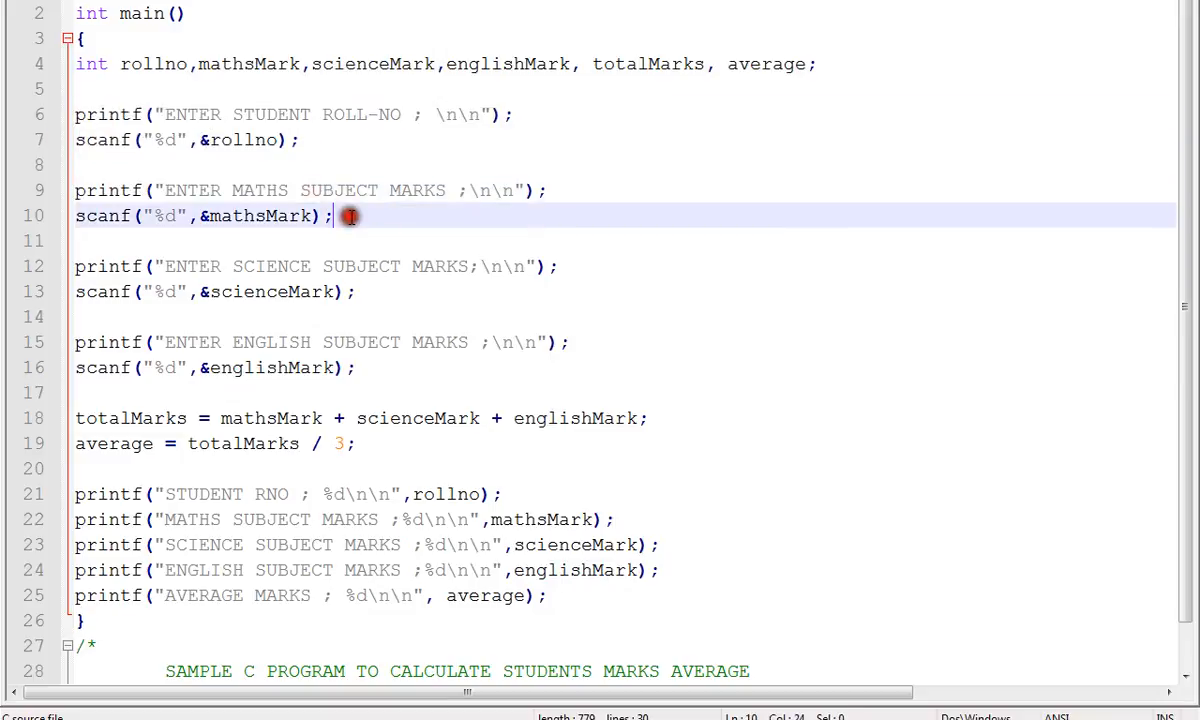
{"action": "mouse_move", "coordinate": [293, 368]}
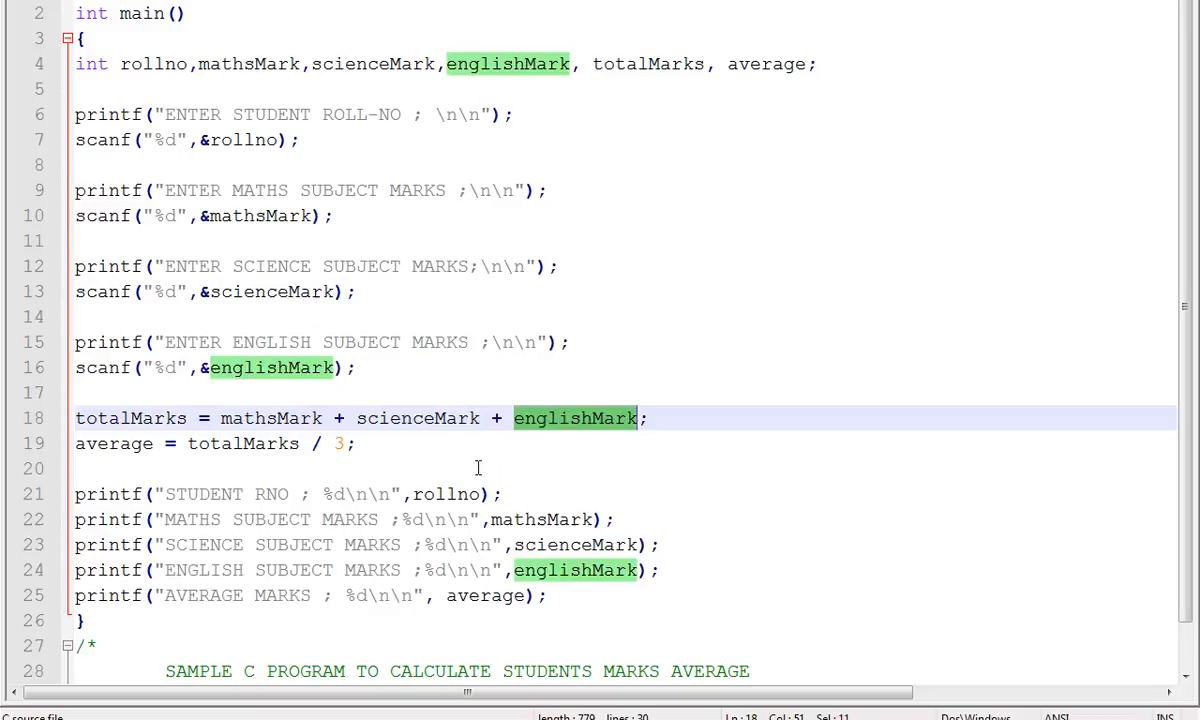
- Highlight englishMark, review the result-printing lines, and enter 9 at the prompt
{"action": "double_click", "coordinate": [130, 417]}
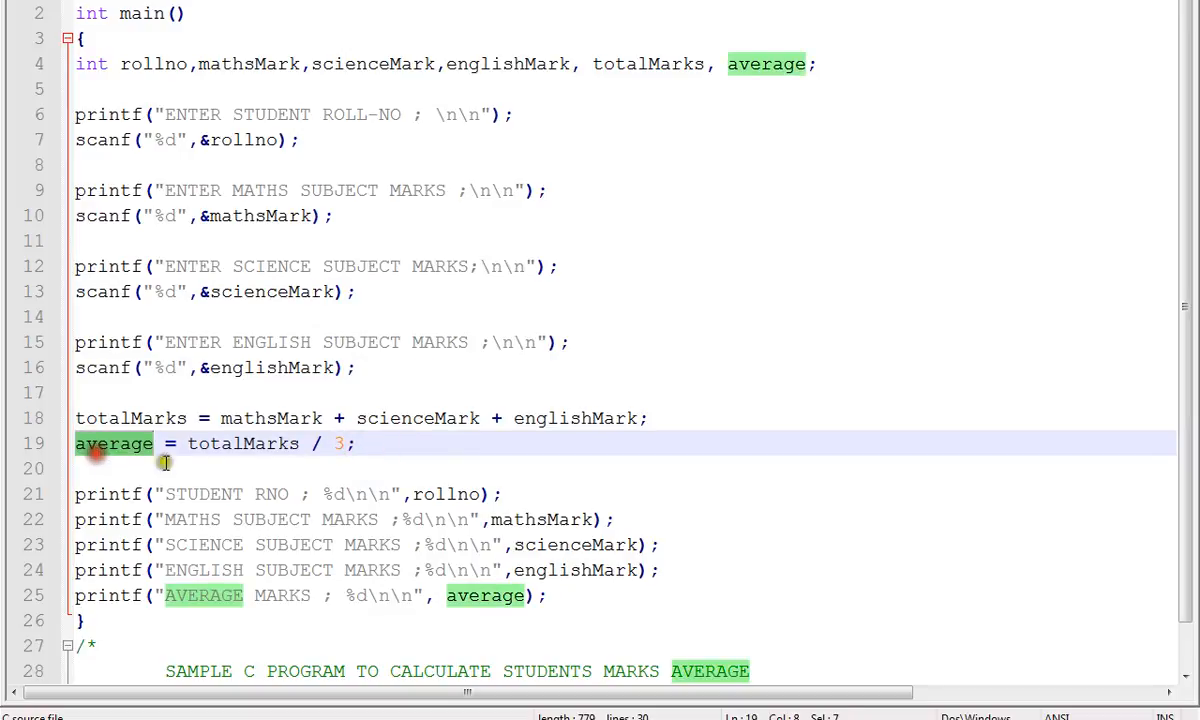
{"action": "mouse_move", "coordinate": [565, 617]}
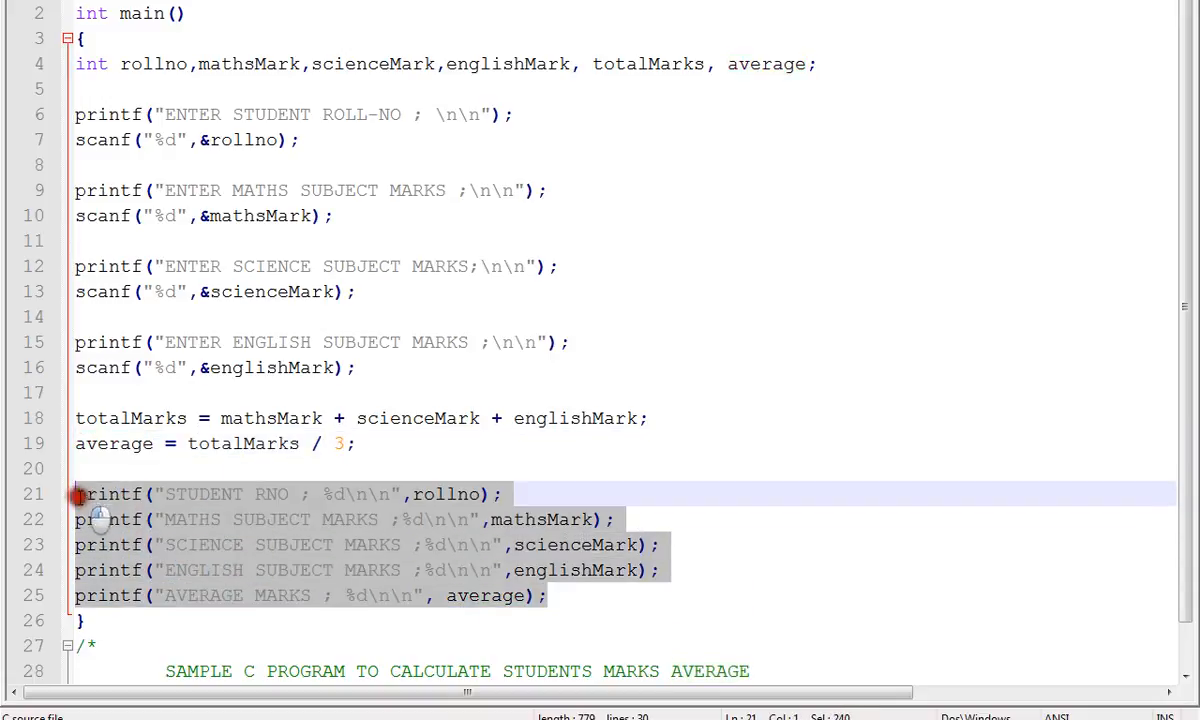
{"action": "scroll", "scroll_direction": "down", "scroll_amount": 3}
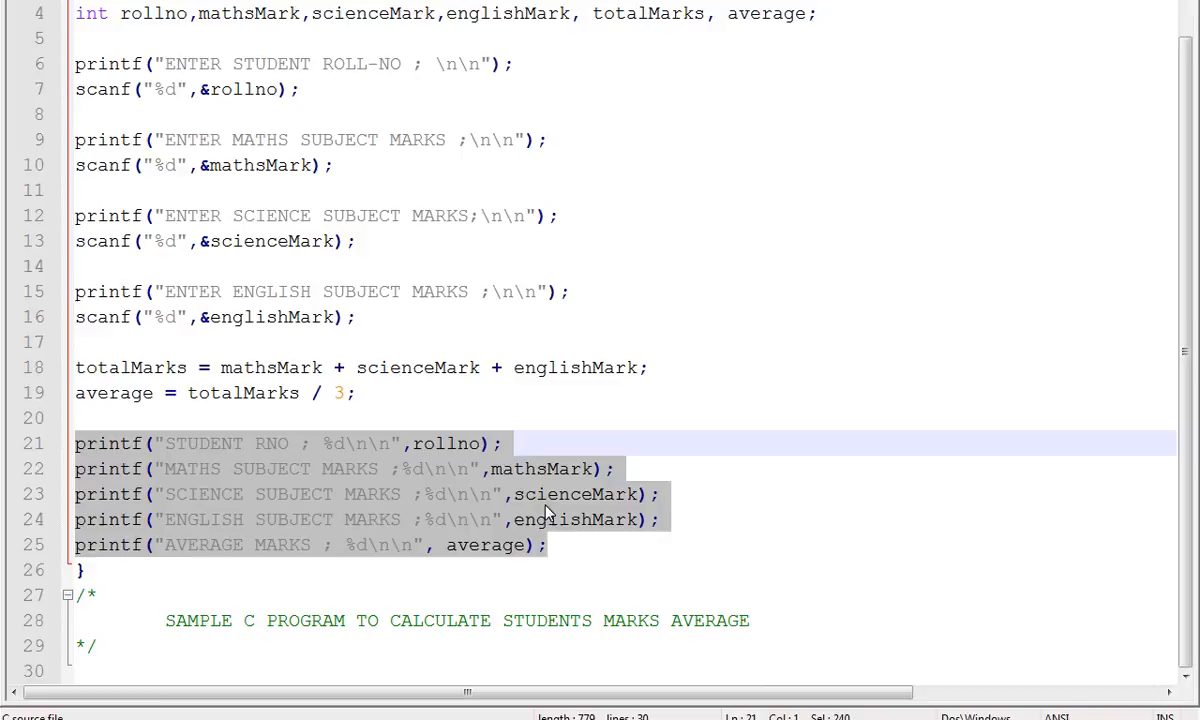
{"action": "left_click", "coordinate": [548, 544]}
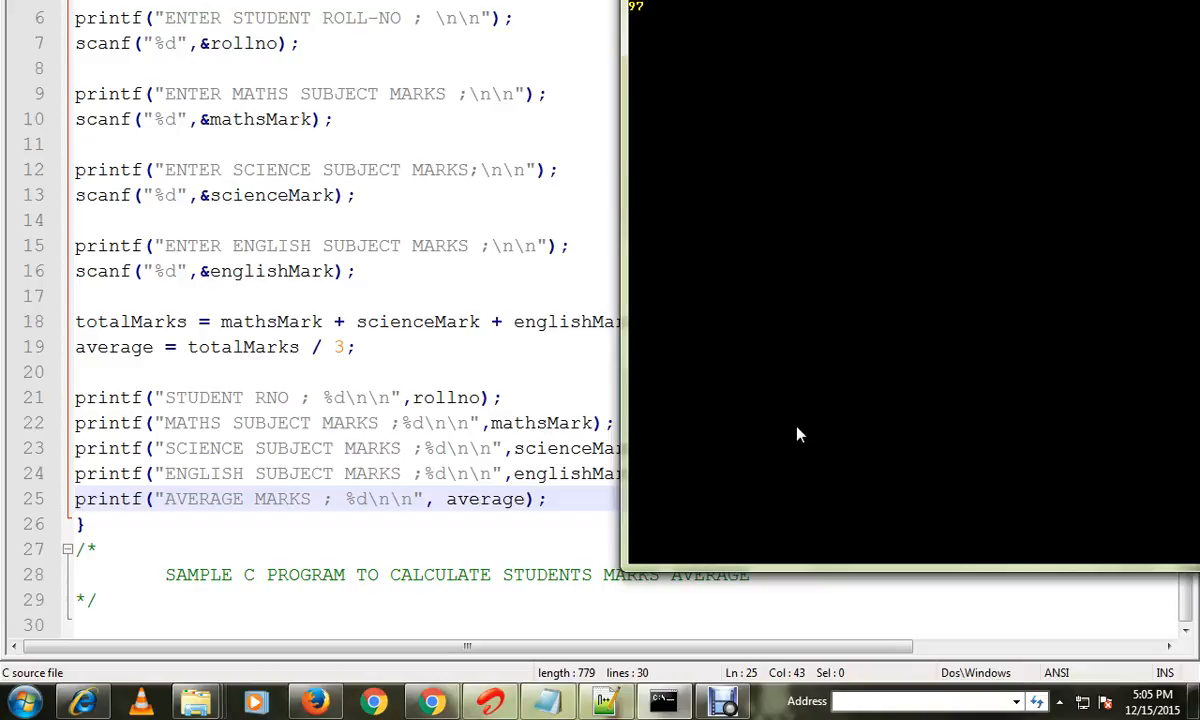
{"action": "type", "text": "92"}
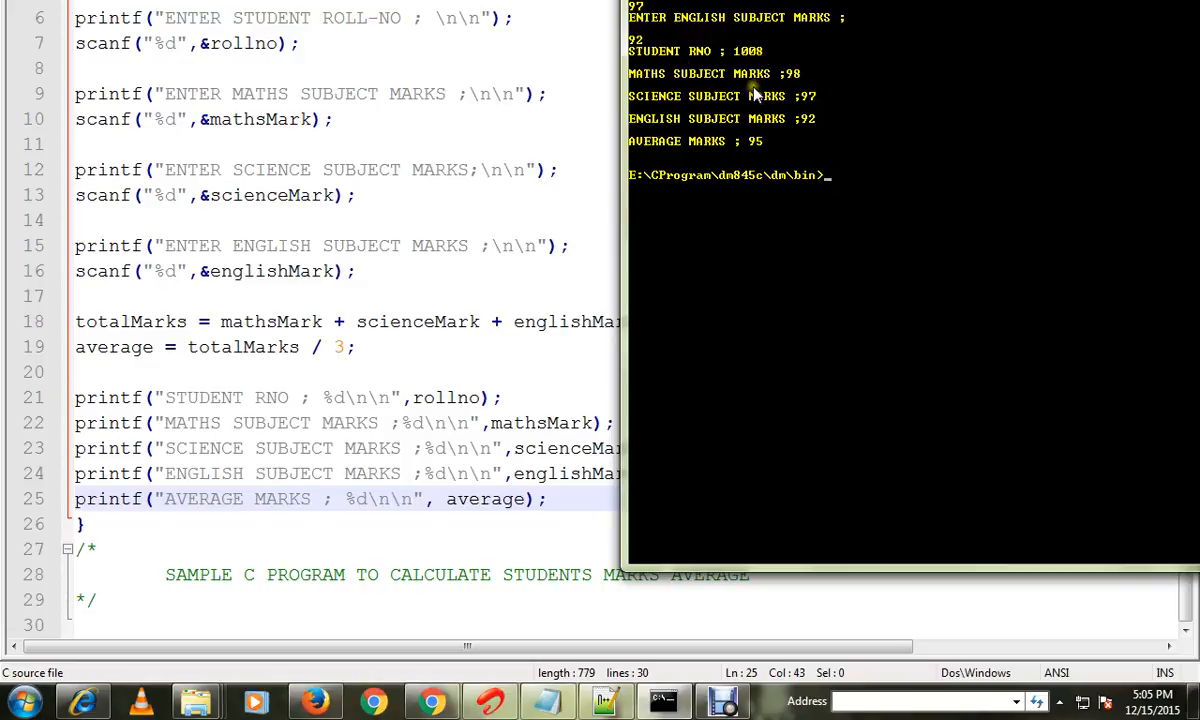
{"action": "mouse_move", "coordinate": [655, 108]}
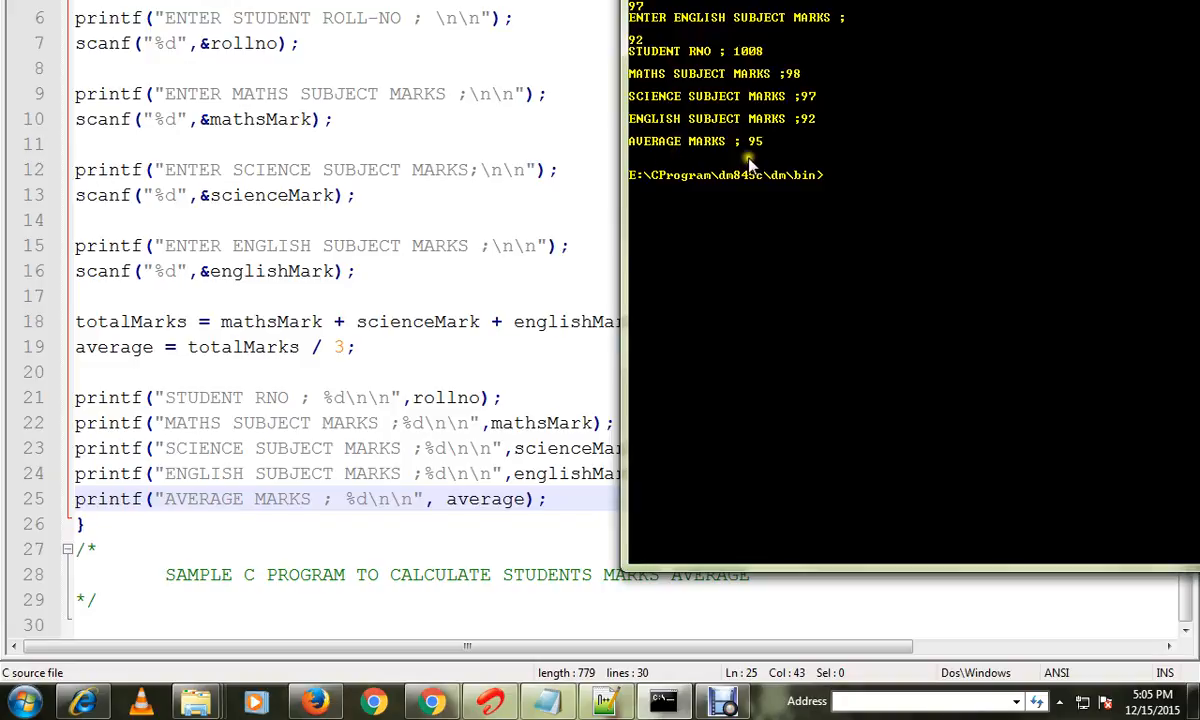
{"action": "mouse_move", "coordinate": [761, 143]}
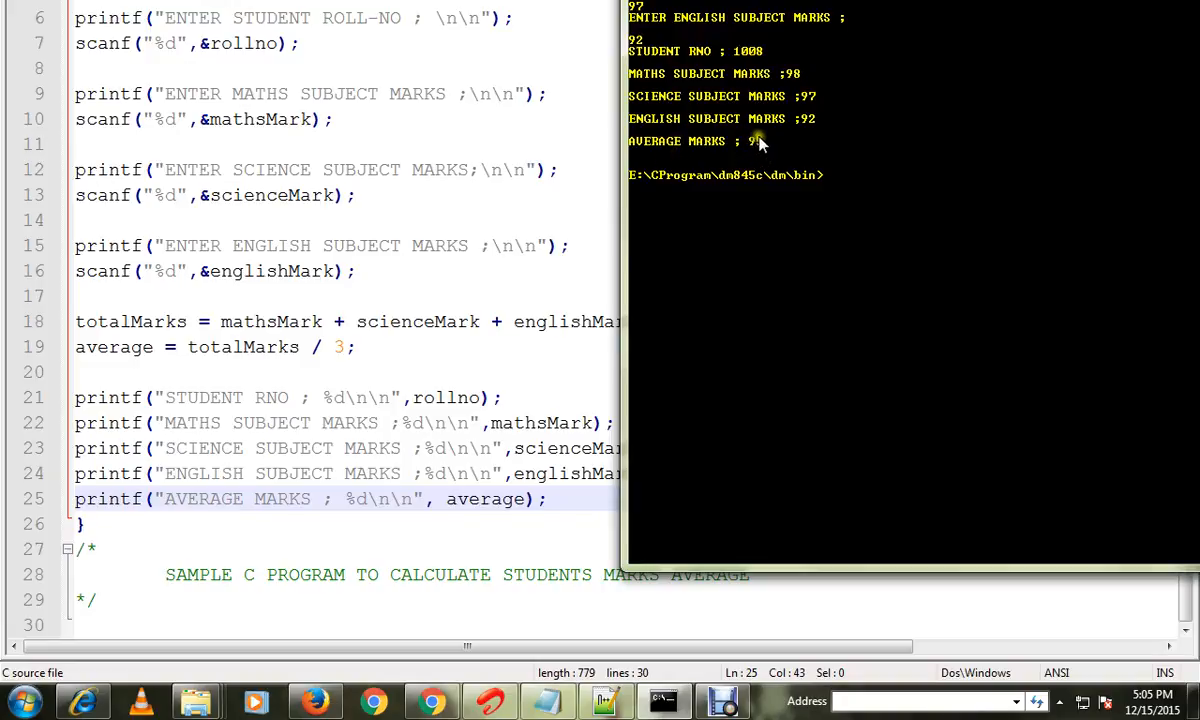